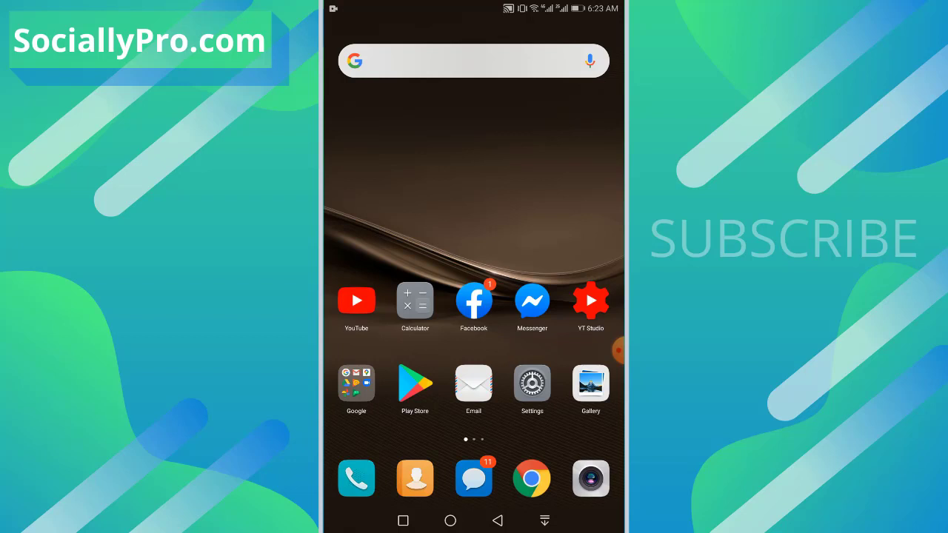
Launch the Facebook app from its Play Store page
click(415, 382)
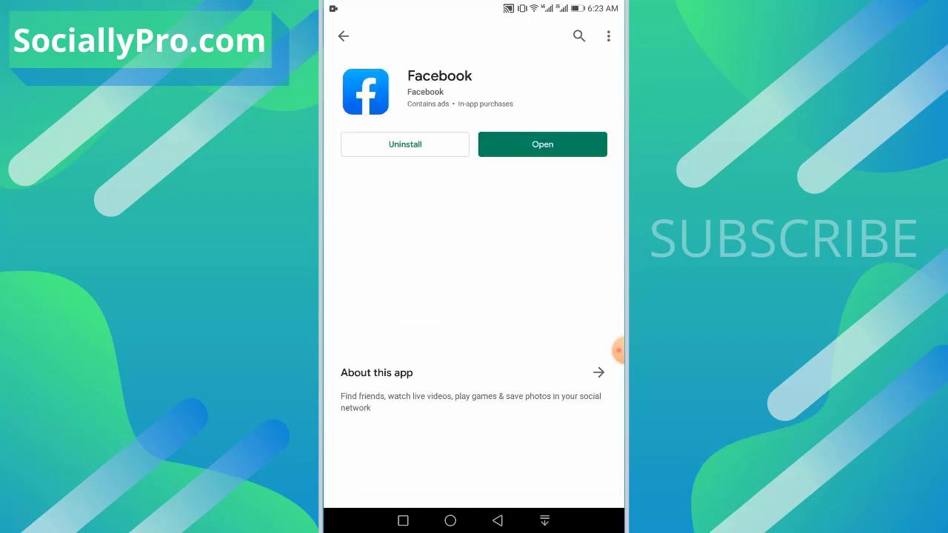
scroll(down, 3)
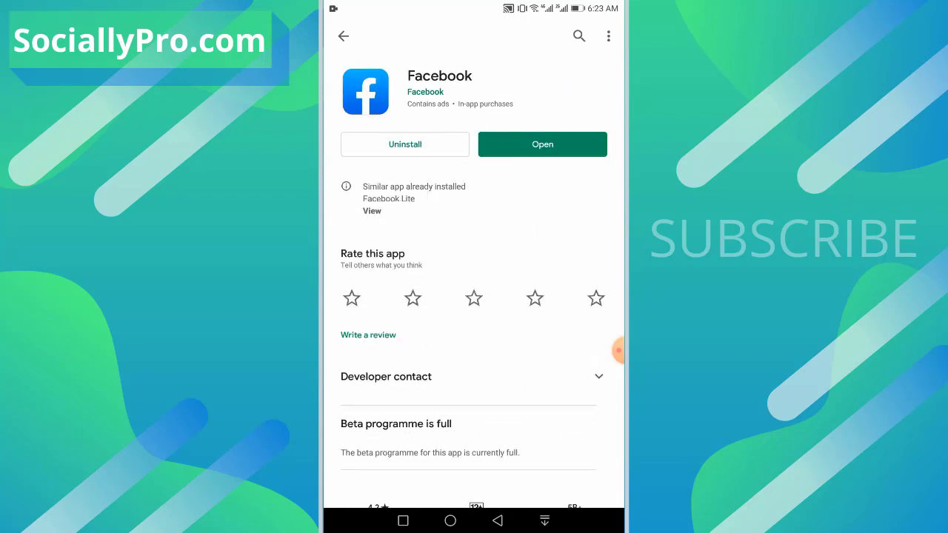
scroll(down, 3)
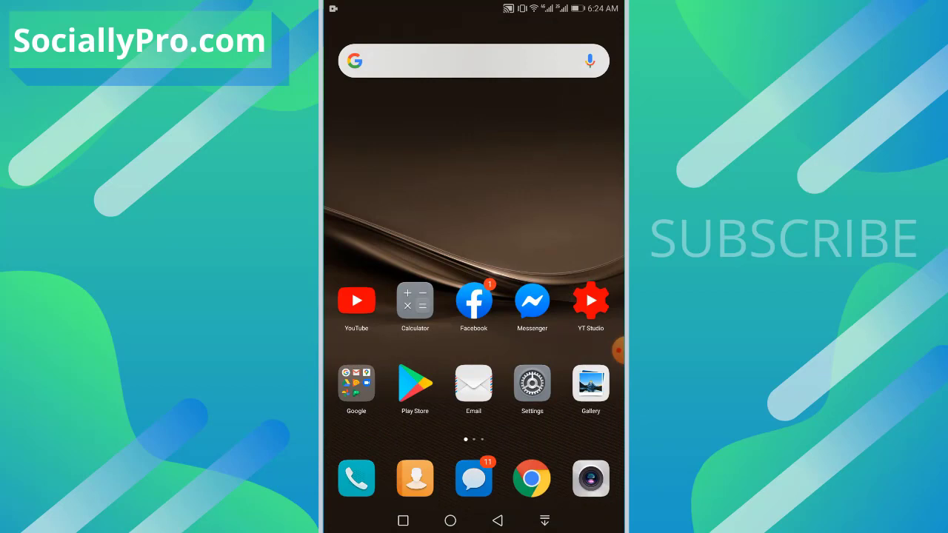
click(473, 301)
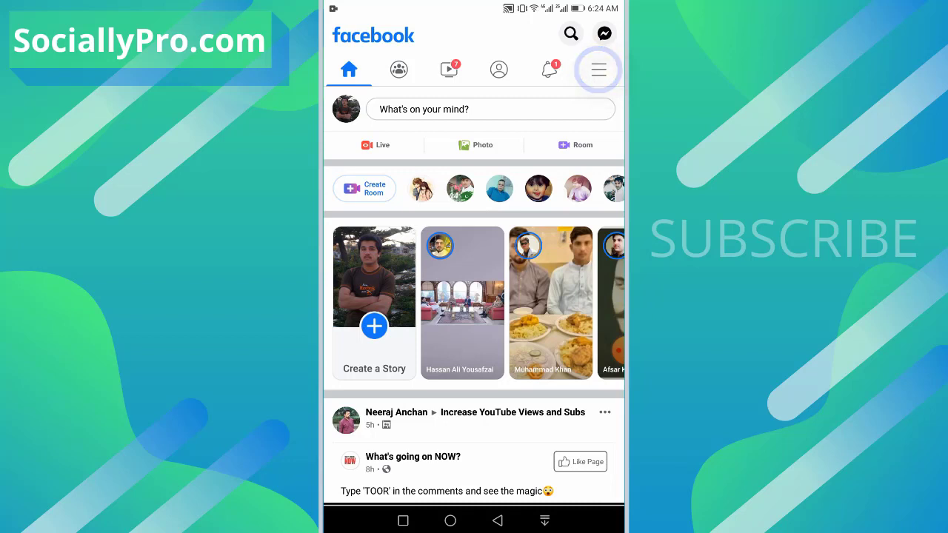
From the main menu, expand Settings & Privacy to reach Settings
click(598, 69)
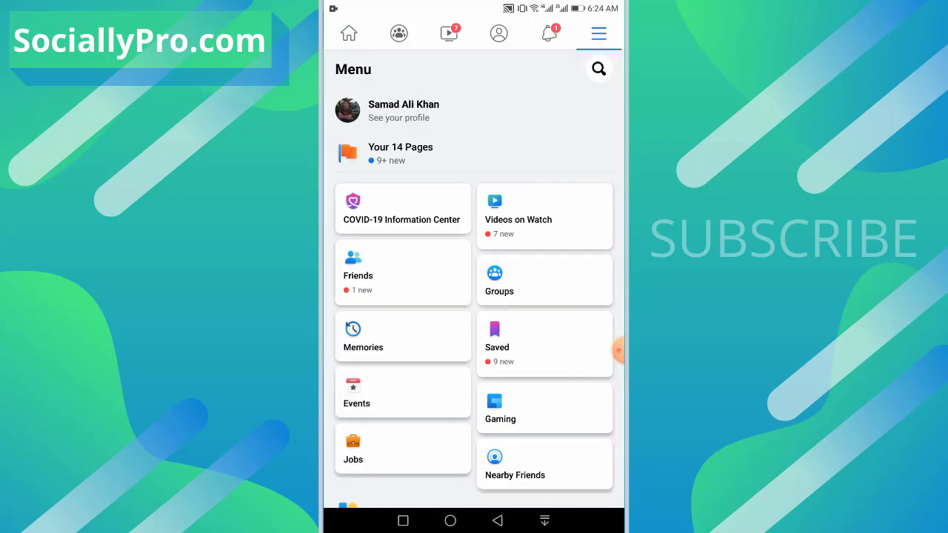
scroll(down, 3)
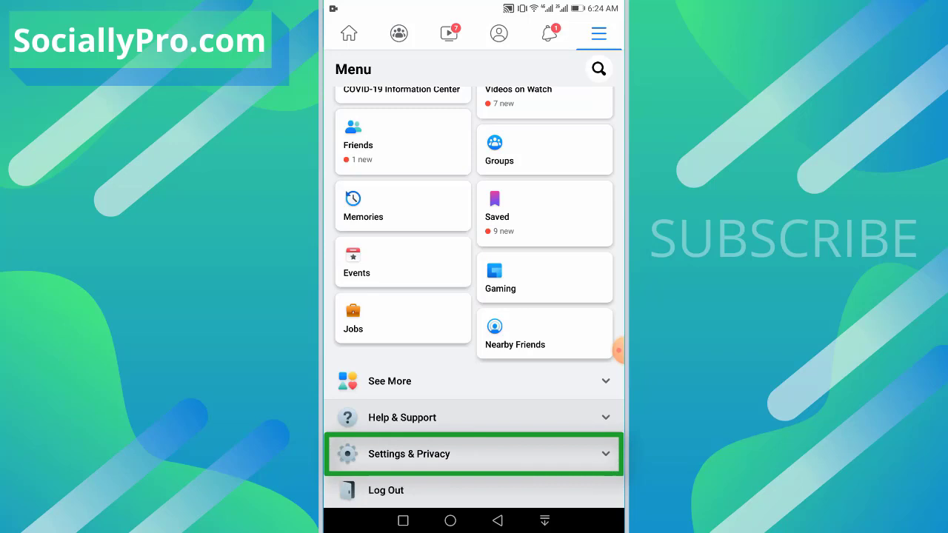
click(473, 453)
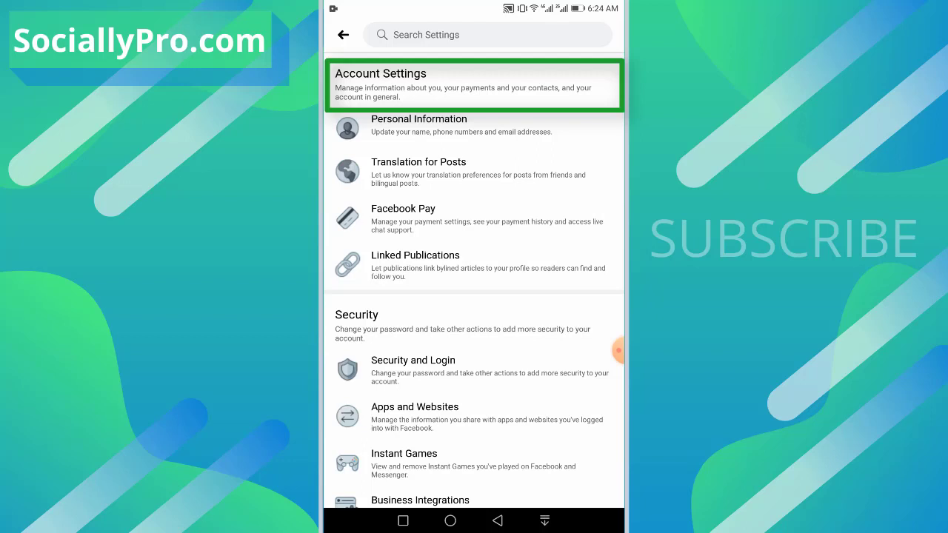
Choose Facebook Pay from the Account Settings list
click(474, 218)
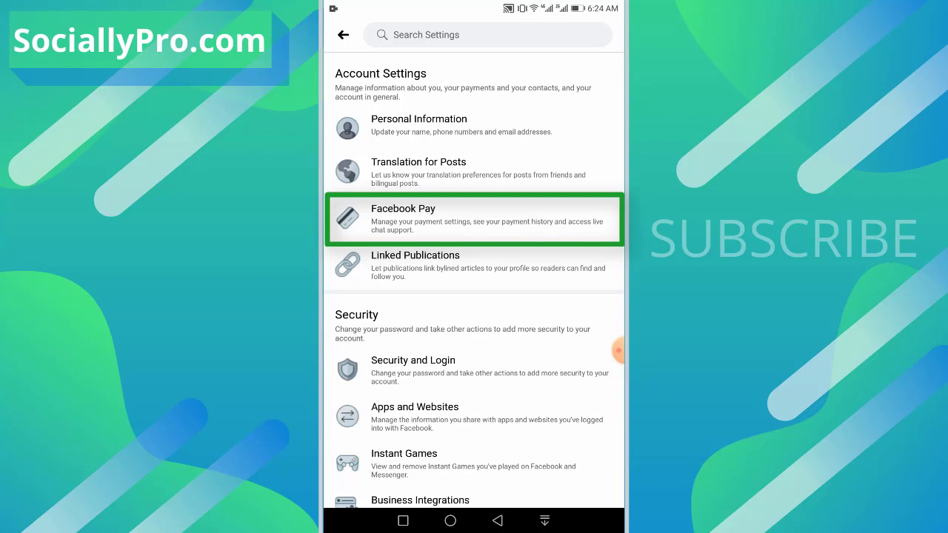
click(474, 218)
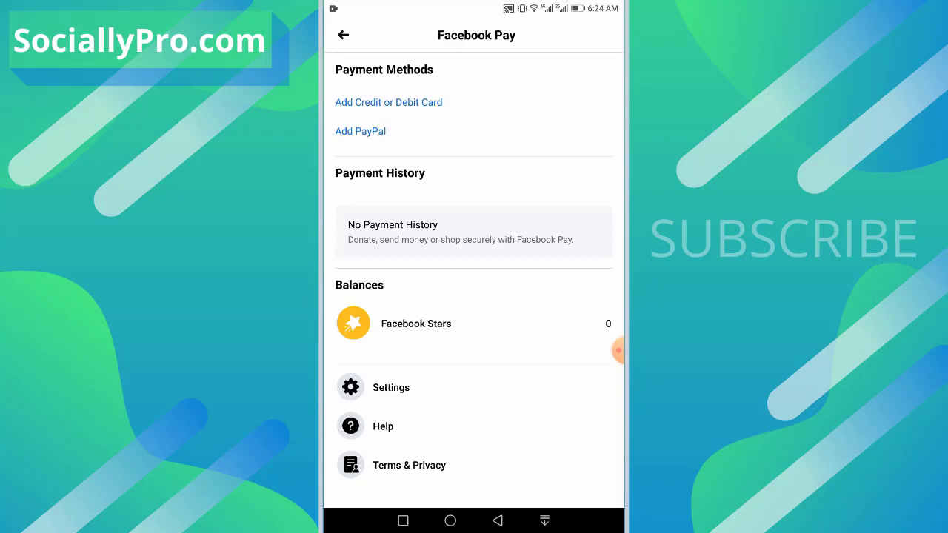
click(388, 102)
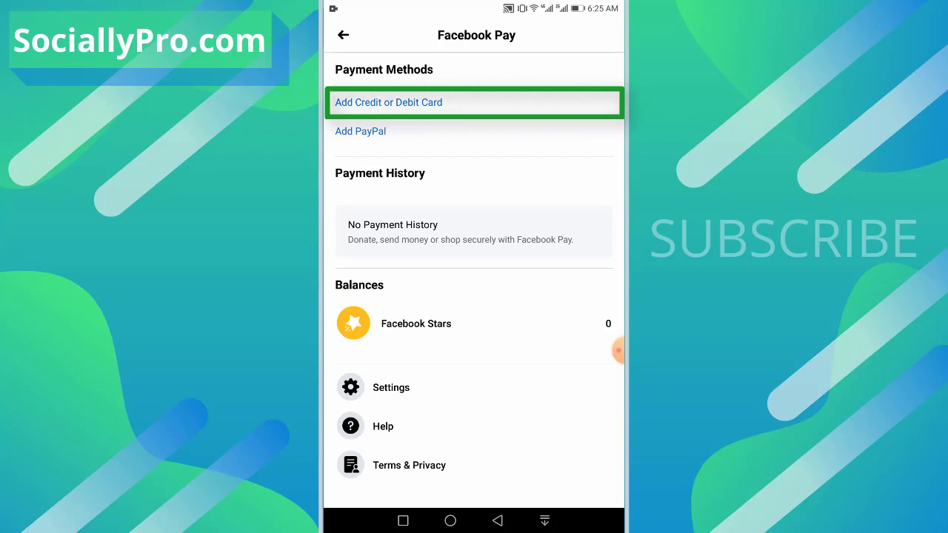
click(388, 102)
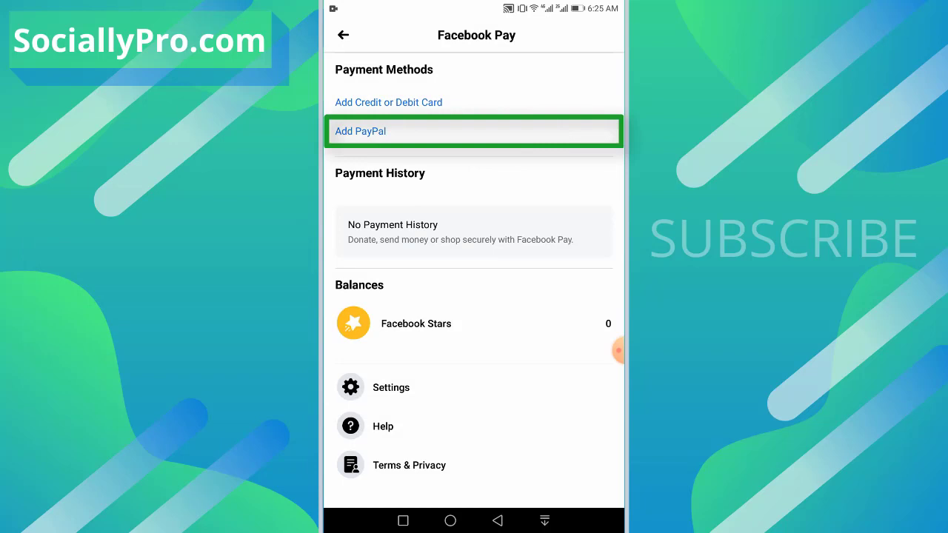
click(360, 131)
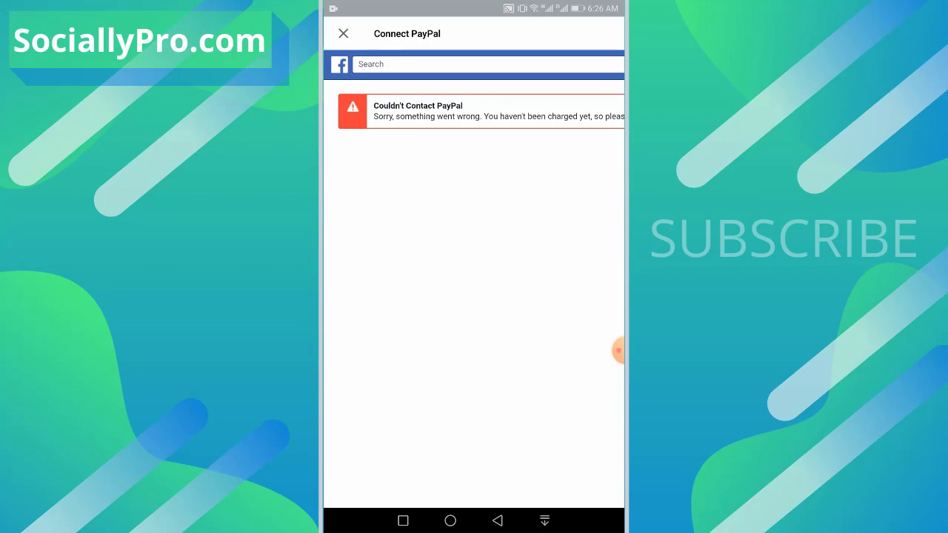
click(343, 33)
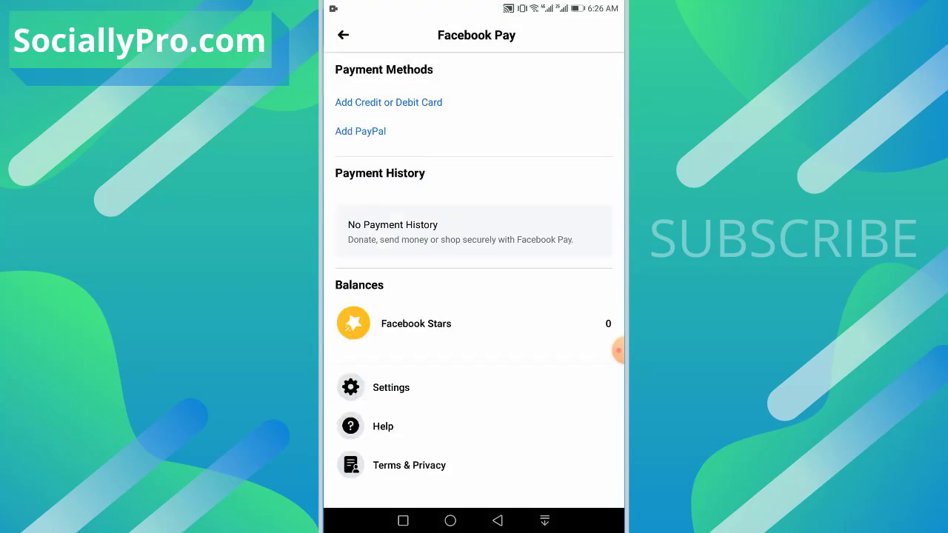